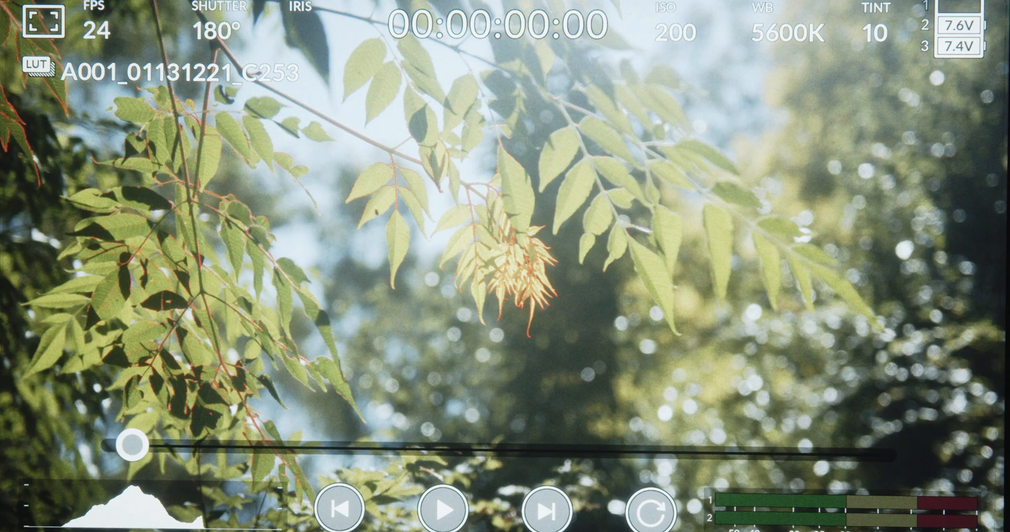
- Run the driver SETUP application from inside the Remote Drivers (WIN) folder
{"action": "left_click", "coordinate": [443, 509]}
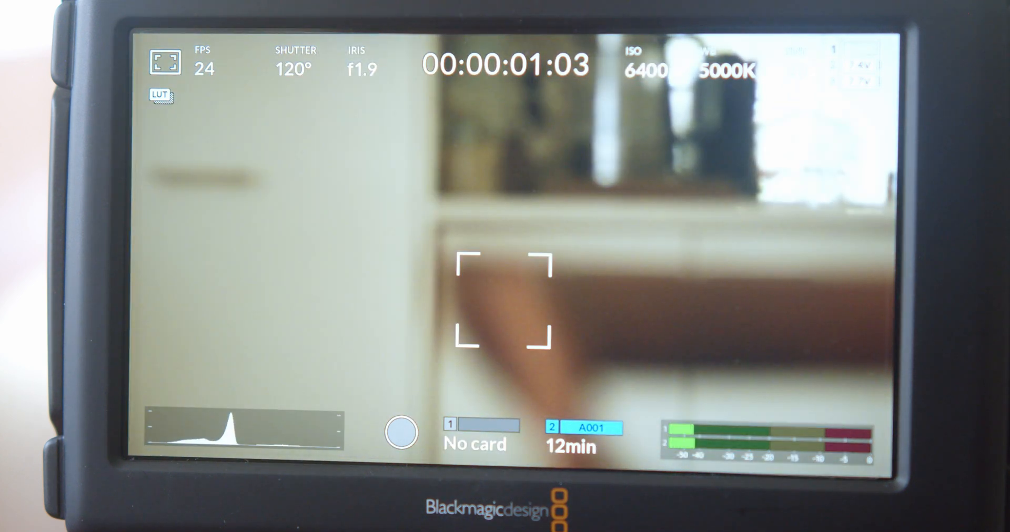
{"action": "left_click", "coordinate": [399, 431]}
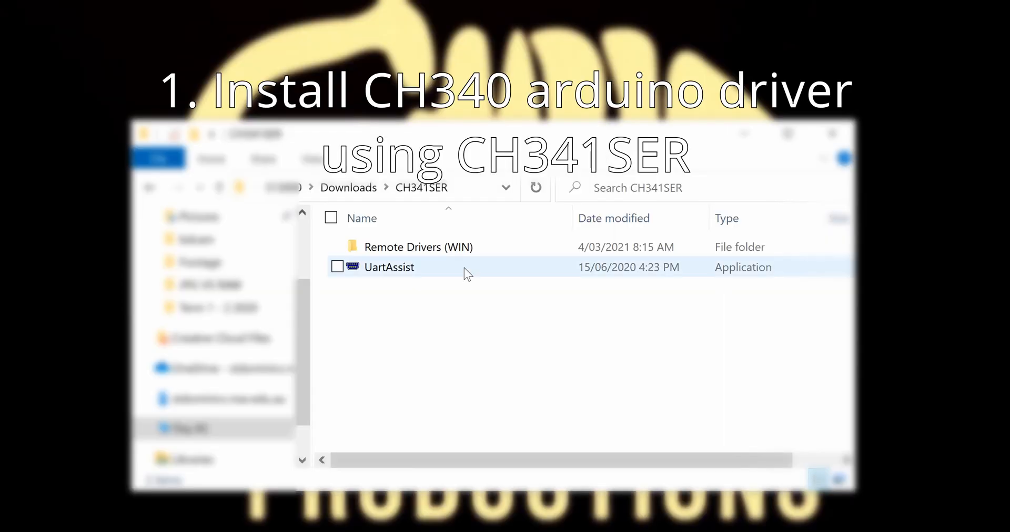
{"action": "double_click", "coordinate": [418, 247]}
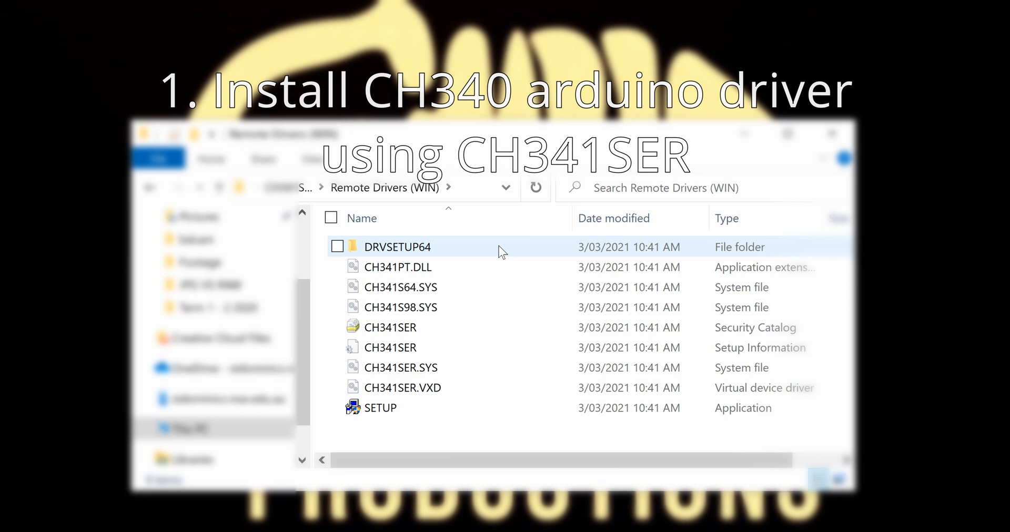
{"action": "left_click", "coordinate": [379, 408]}
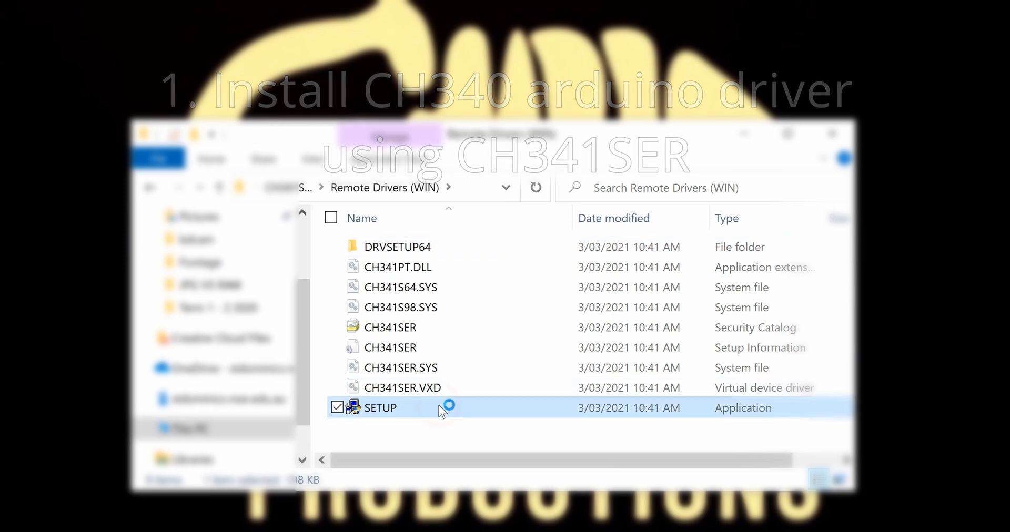
{"action": "double_click", "coordinate": [379, 407]}
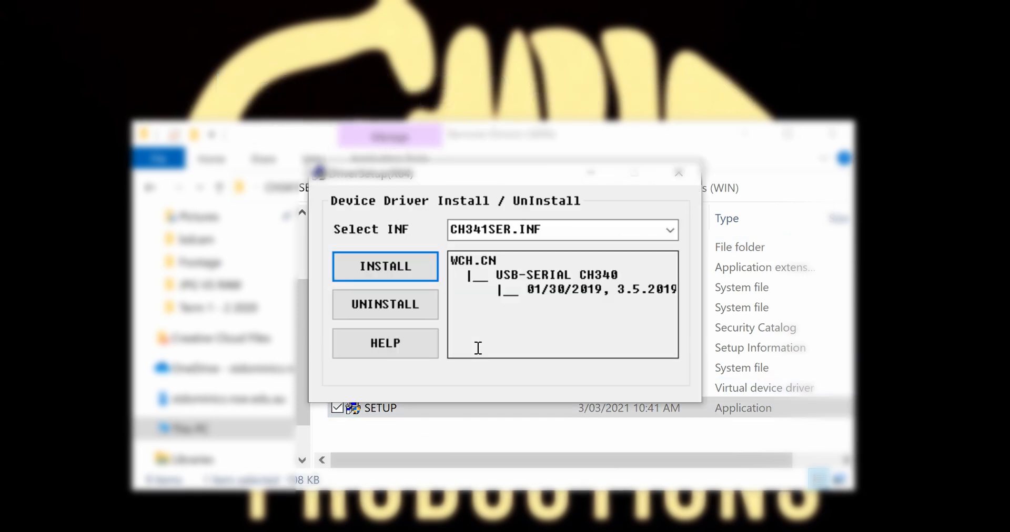
- Install the USB-SERIAL CH340 driver, acknowledge success, and start UartAssist from the CH341SER folder
{"action": "left_click", "coordinate": [385, 266]}
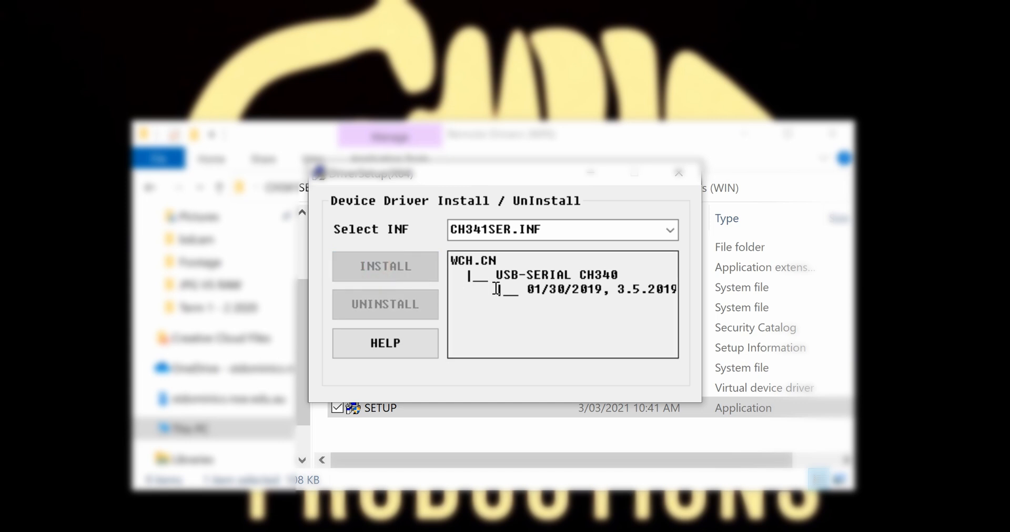
{"action": "mouse_move", "coordinate": [486, 303]}
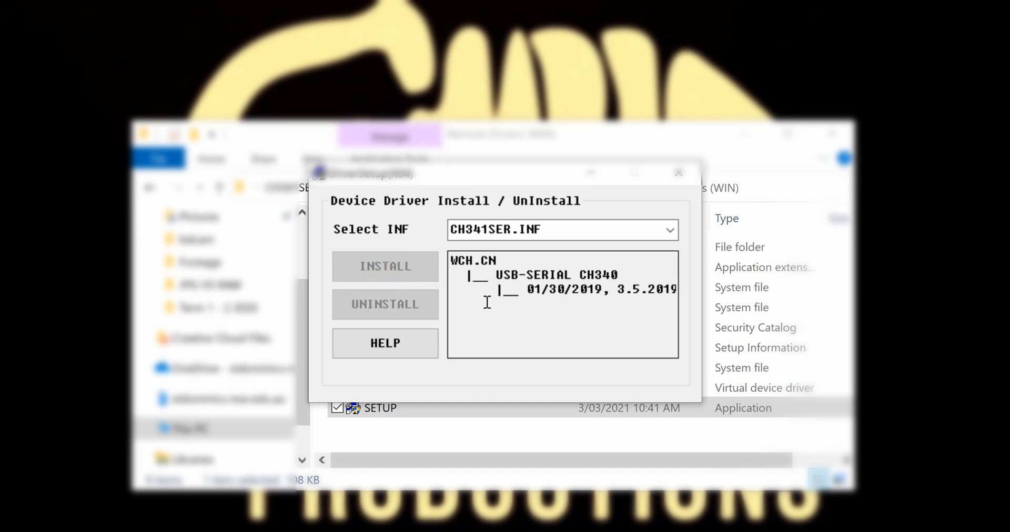
{"action": "left_click", "coordinate": [385, 267]}
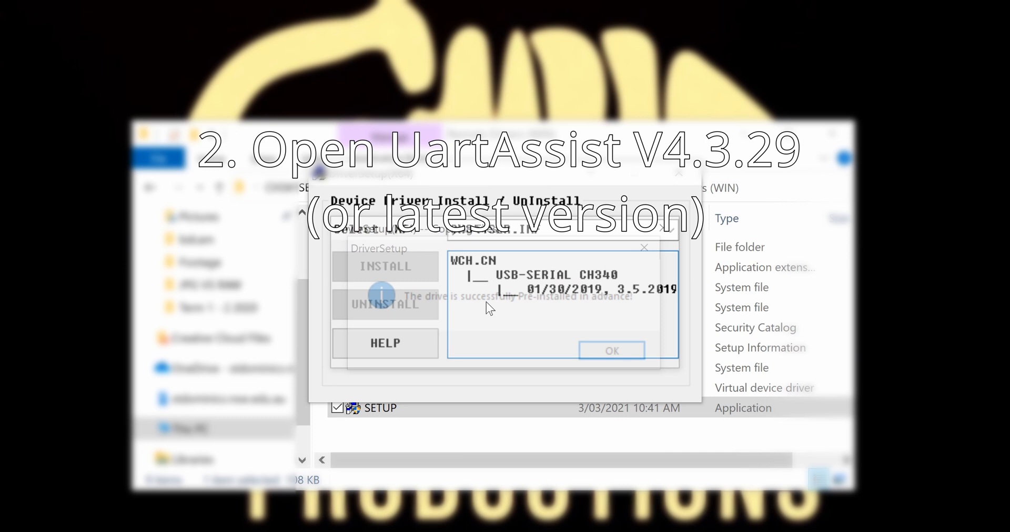
{"action": "left_click", "coordinate": [610, 350]}
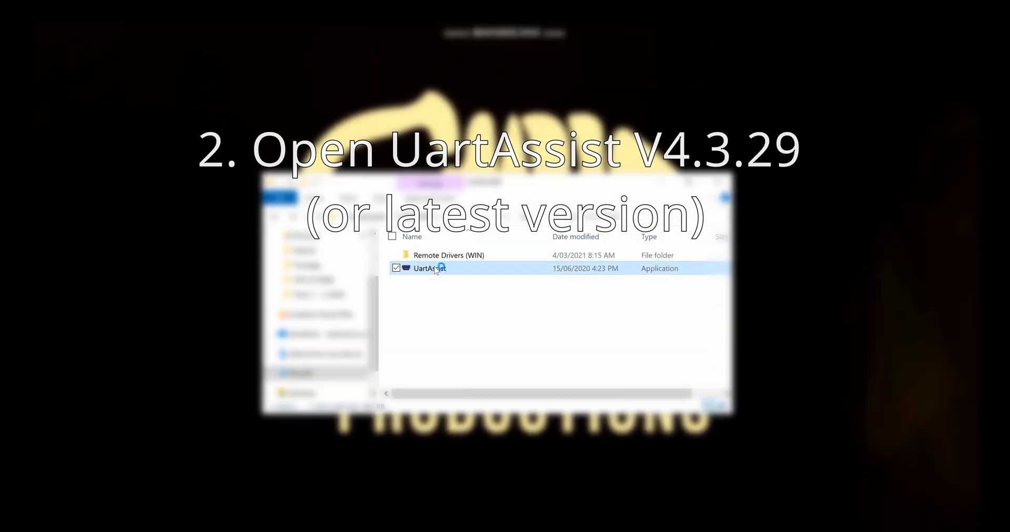
{"action": "double_click", "coordinate": [429, 268]}
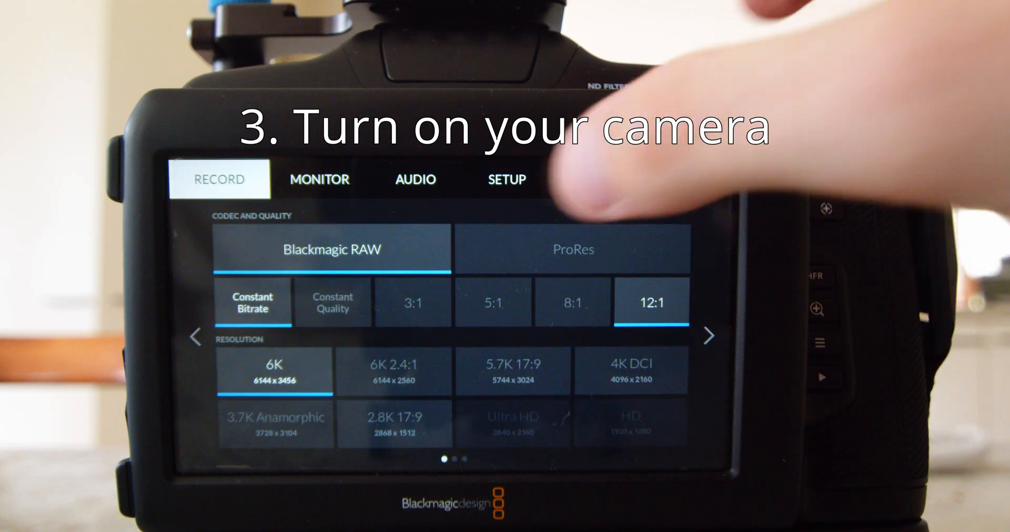
- Bring up the camera's RECORD settings page after powering it on
{"action": "left_click", "coordinate": [506, 179]}
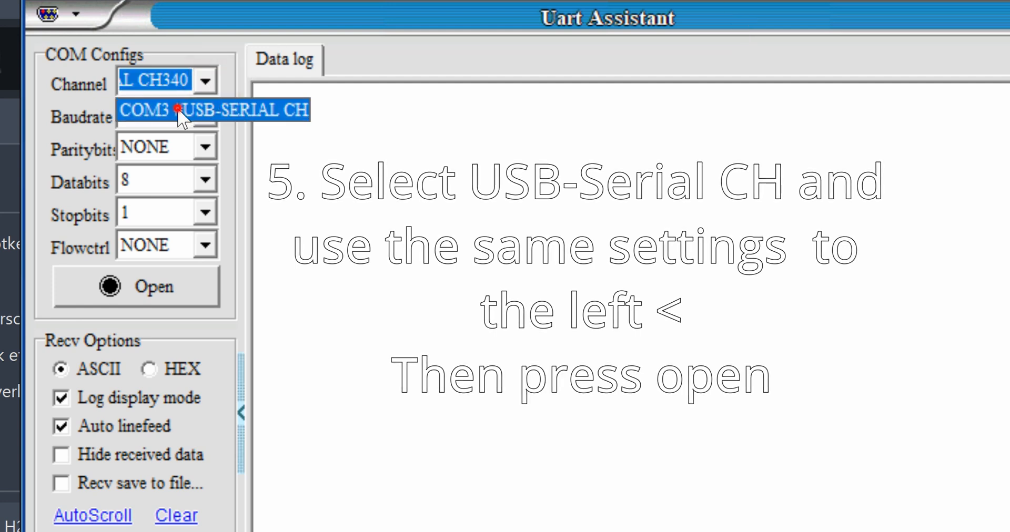
- Connect to COM3 USB-SERIAL CH340 at NONE parity, 8 data bits, 1 stop bit, no flow control
{"action": "left_click", "coordinate": [136, 286]}
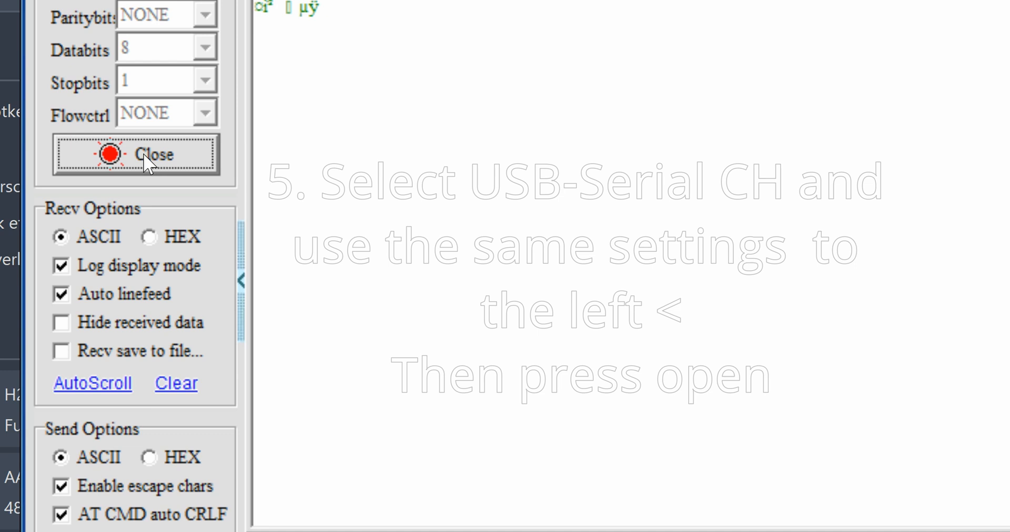